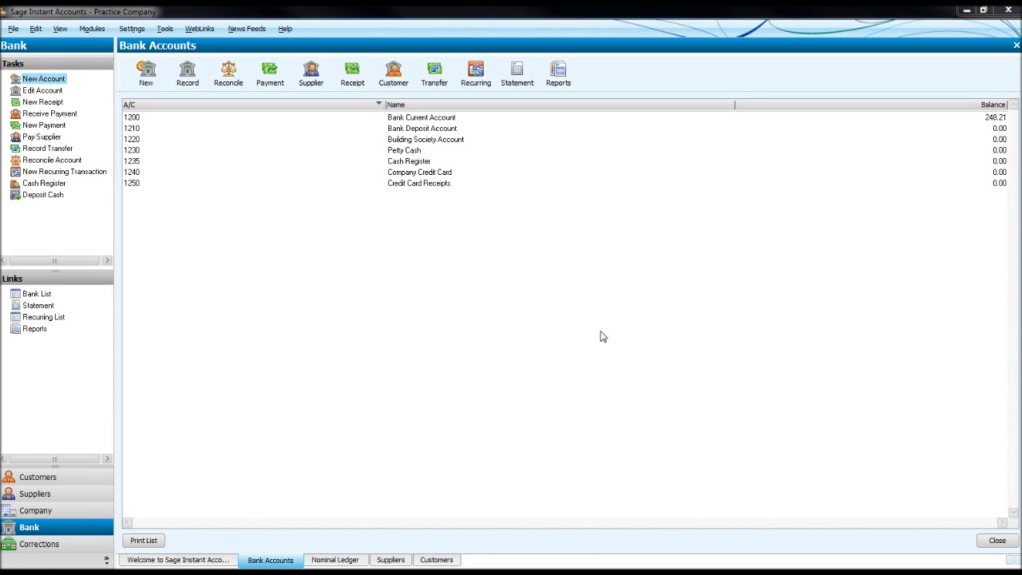
mouse_move(527, 124)
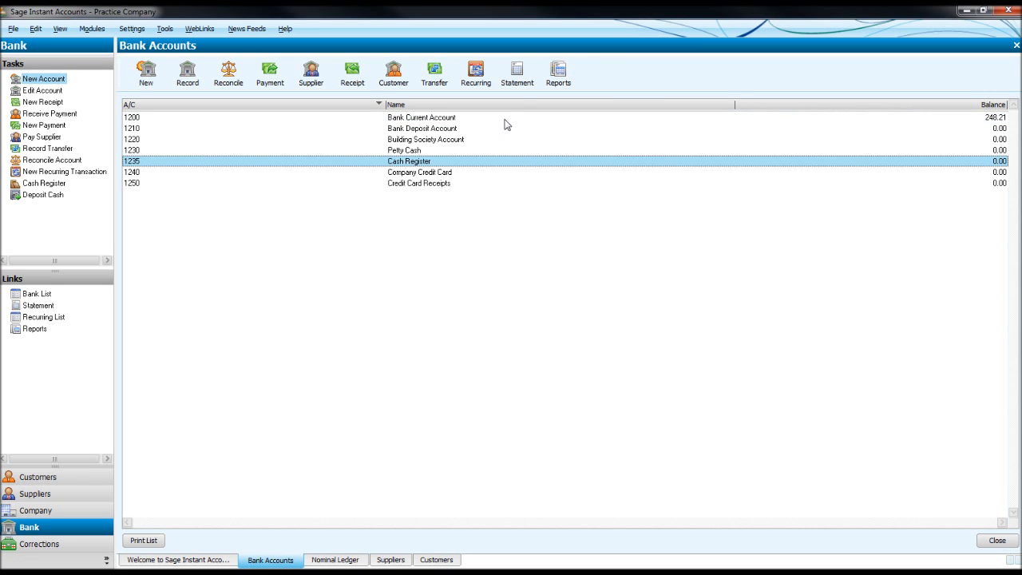
Select the 1200 Bank Current Account row as the source account
left_click(421, 118)
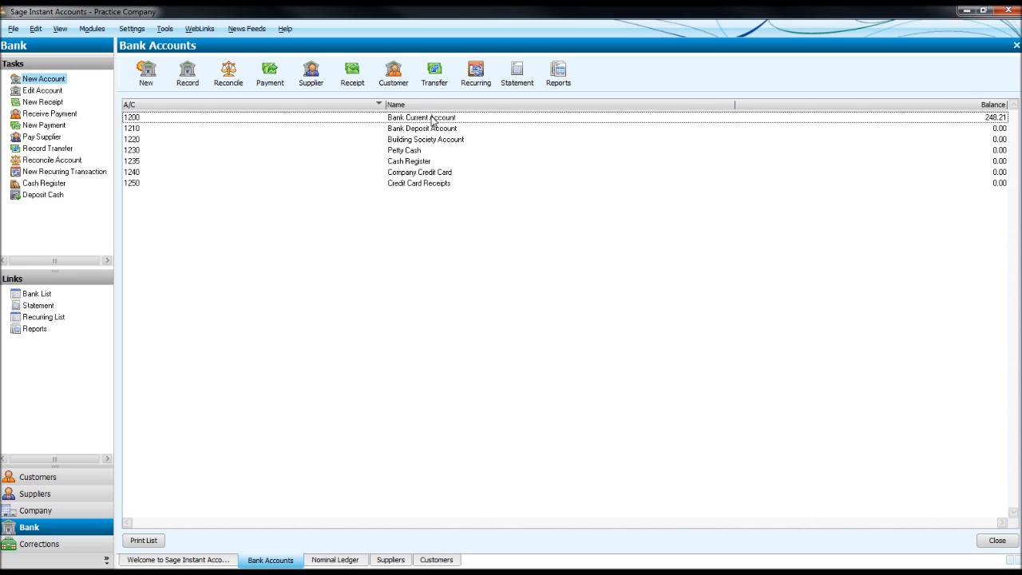
left_click(422, 118)
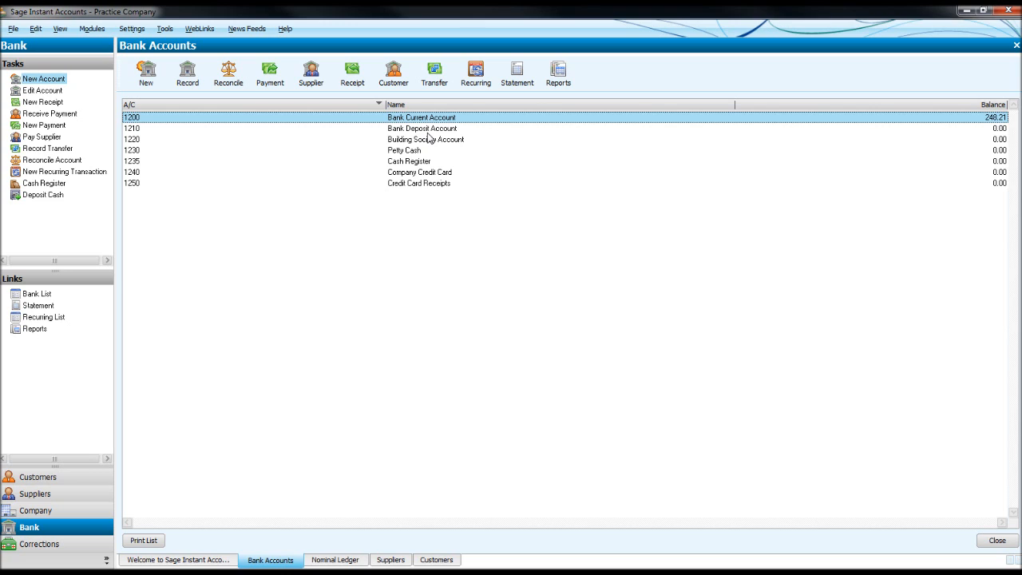
mouse_move(400, 118)
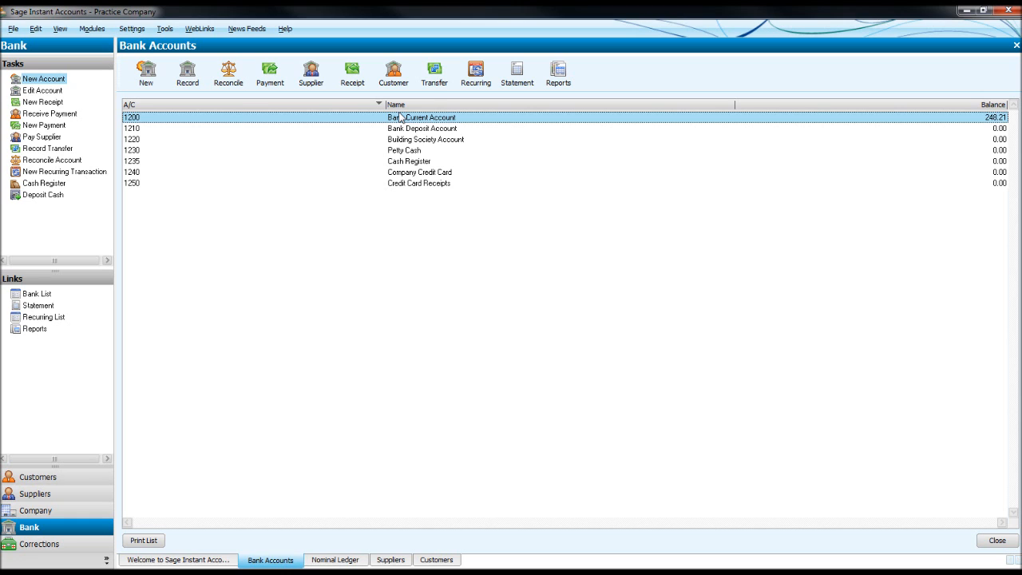
mouse_move(434, 73)
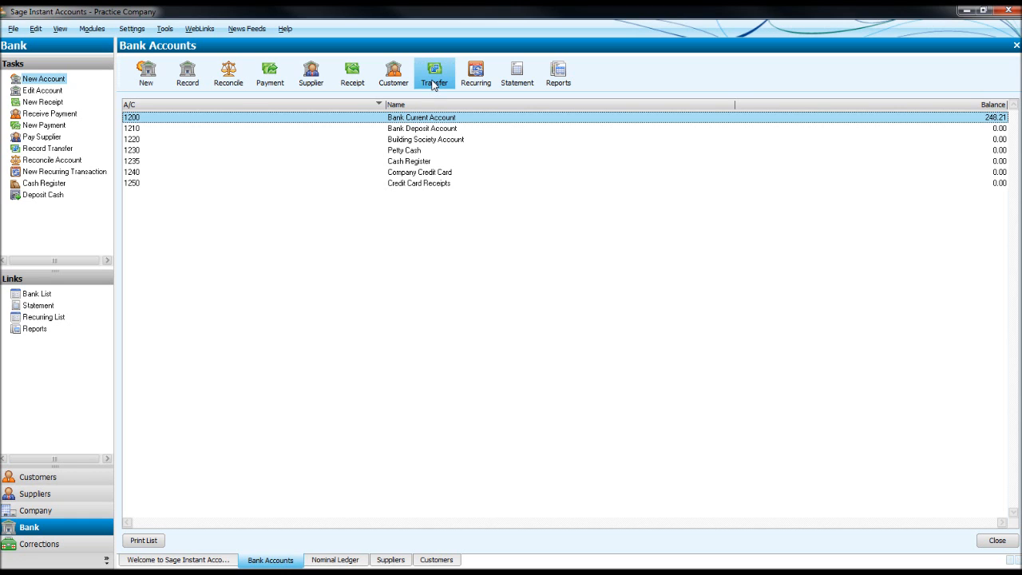
Start a bank transfer to 1220 Building Society Account, accepting the date warning
left_click(435, 73)
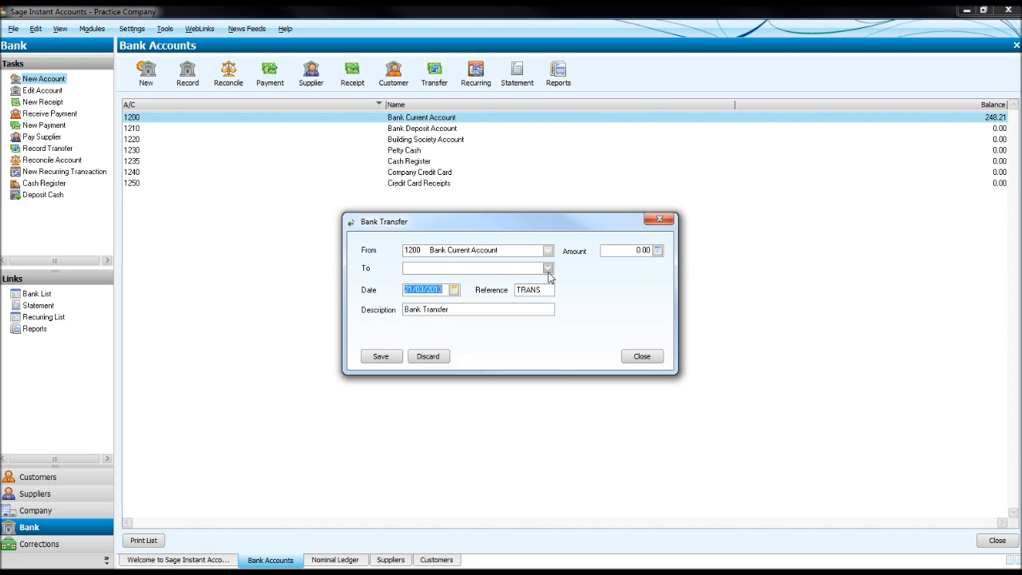
left_click(549, 269)
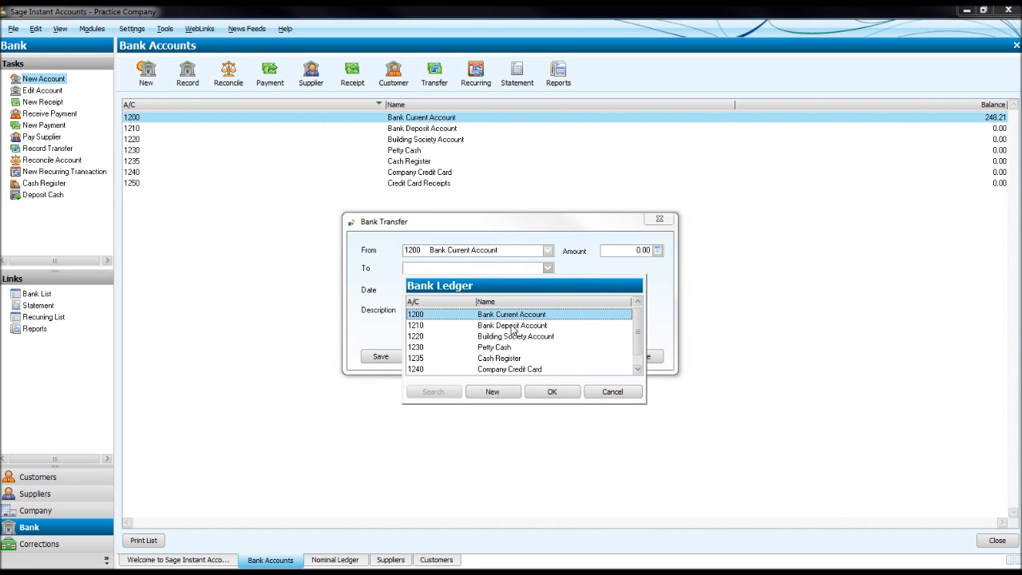
left_click(514, 326)
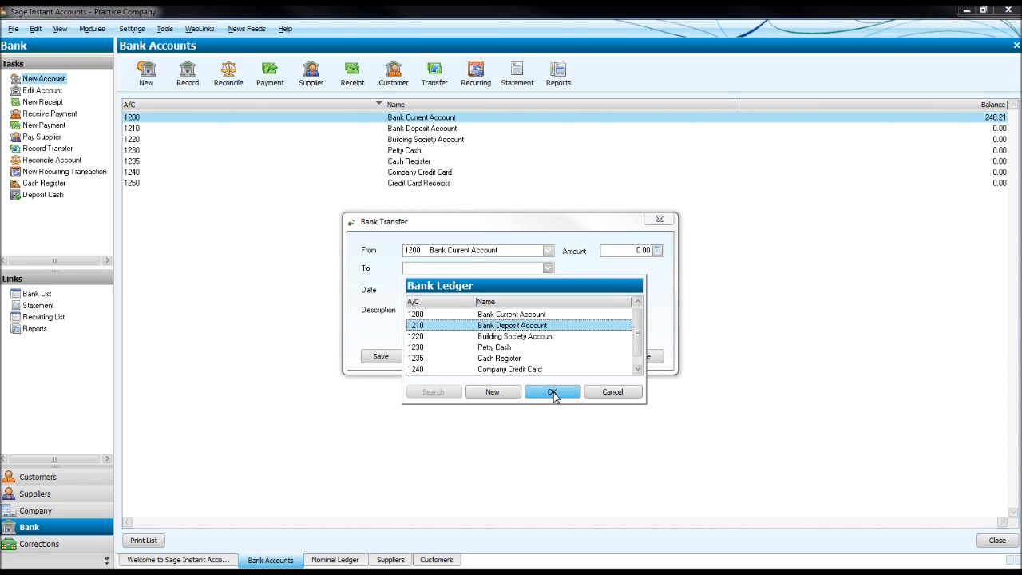
left_click(514, 336)
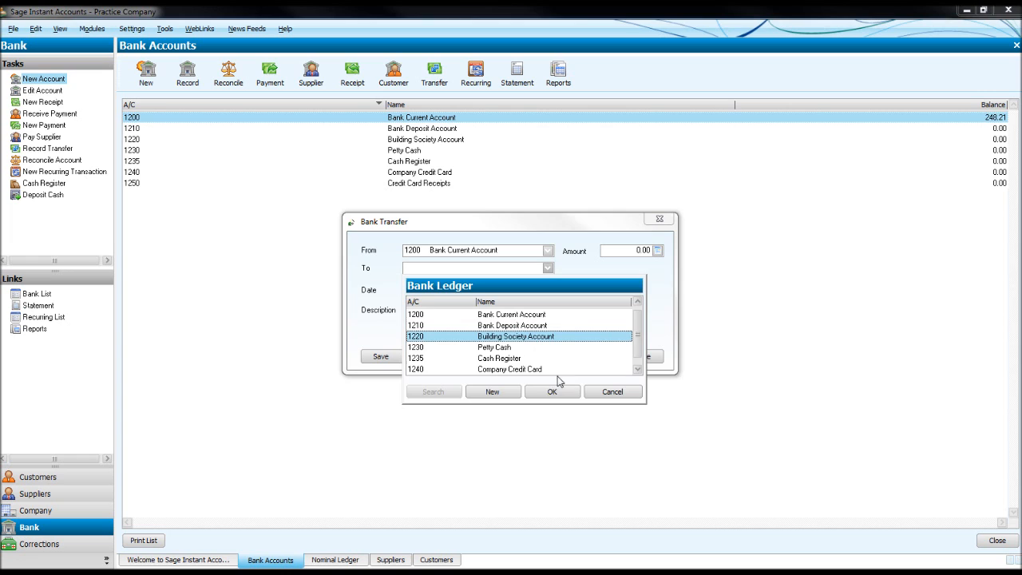
left_click(553, 391)
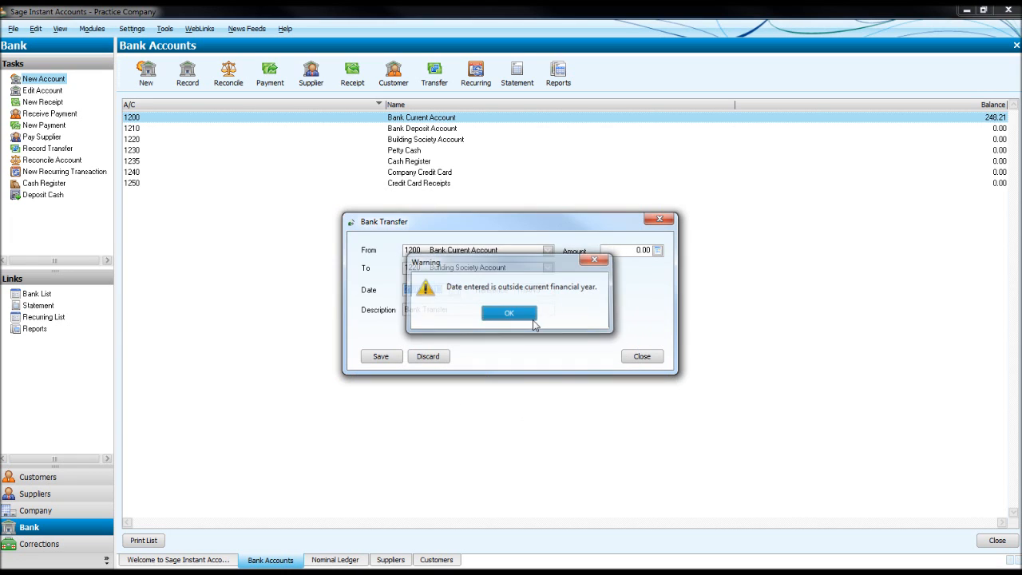
left_click(507, 312)
type("S")
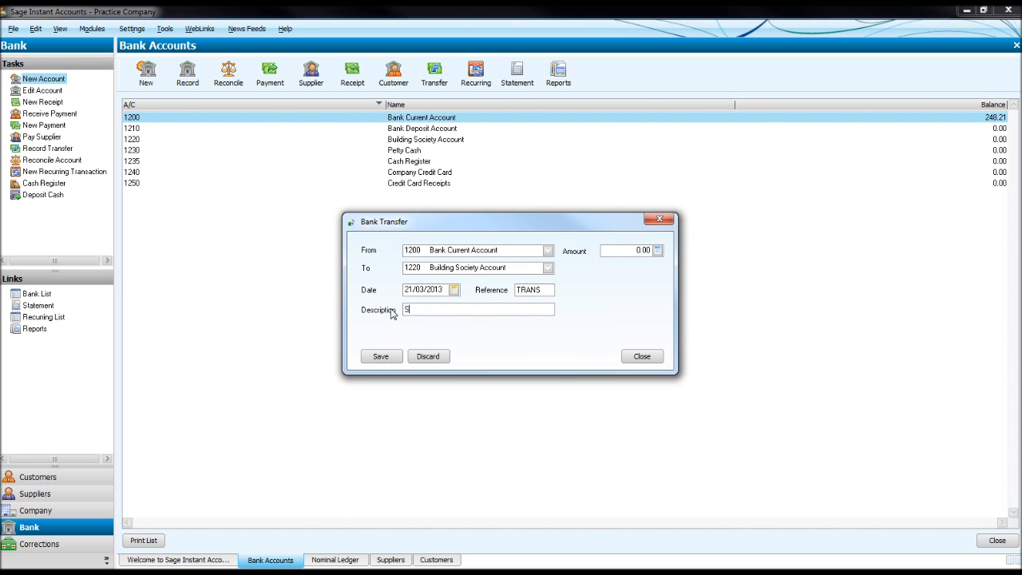
Enter the description and amount 100.00, save the transfer and close the form
type("tanding order")
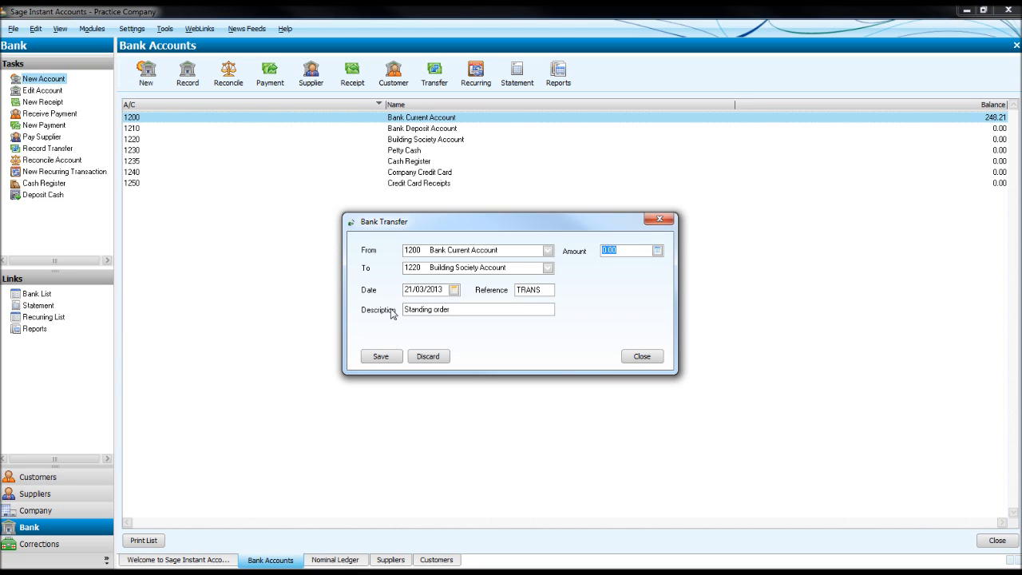
type("100")
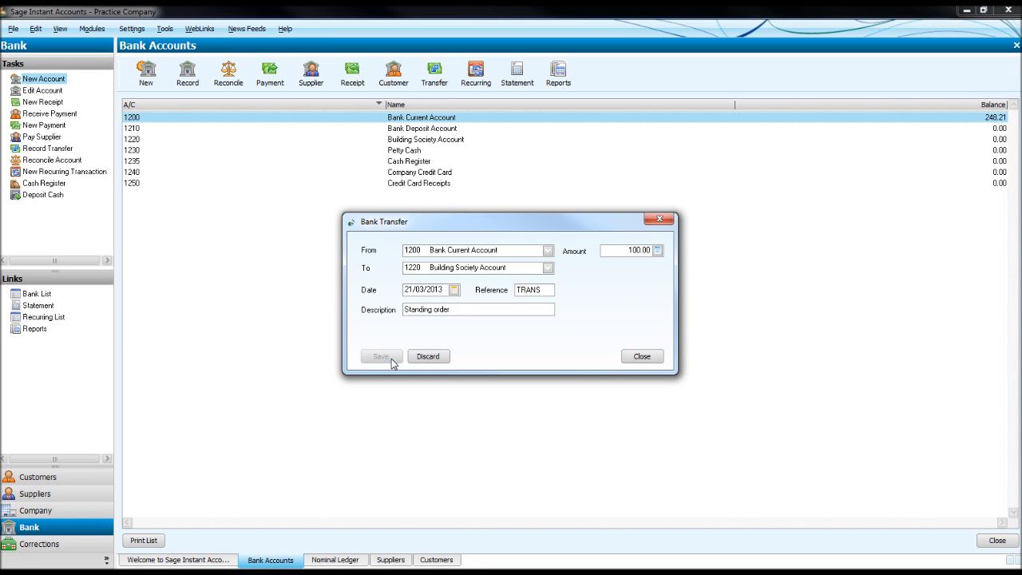
left_click(380, 356)
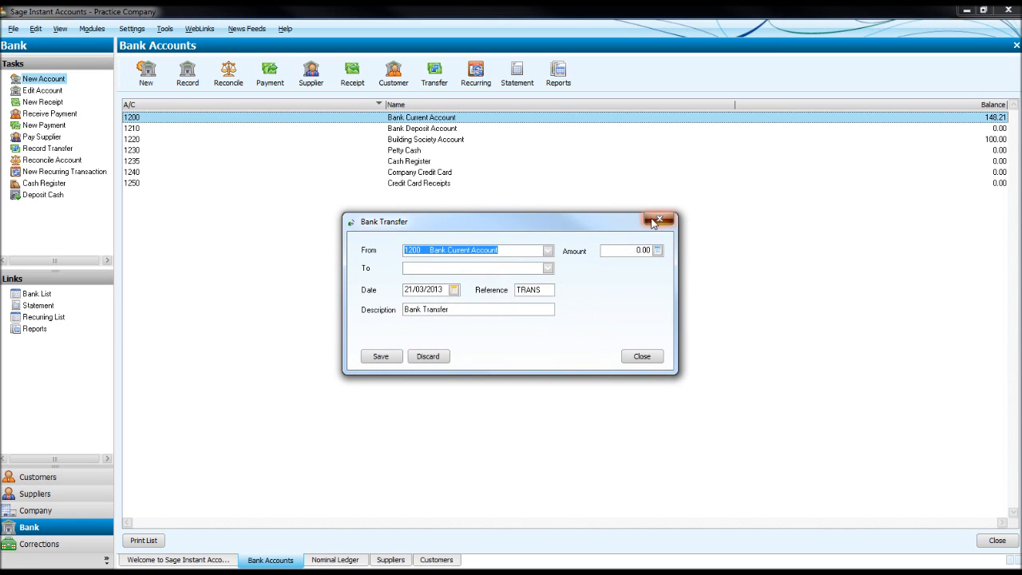
left_click(658, 220)
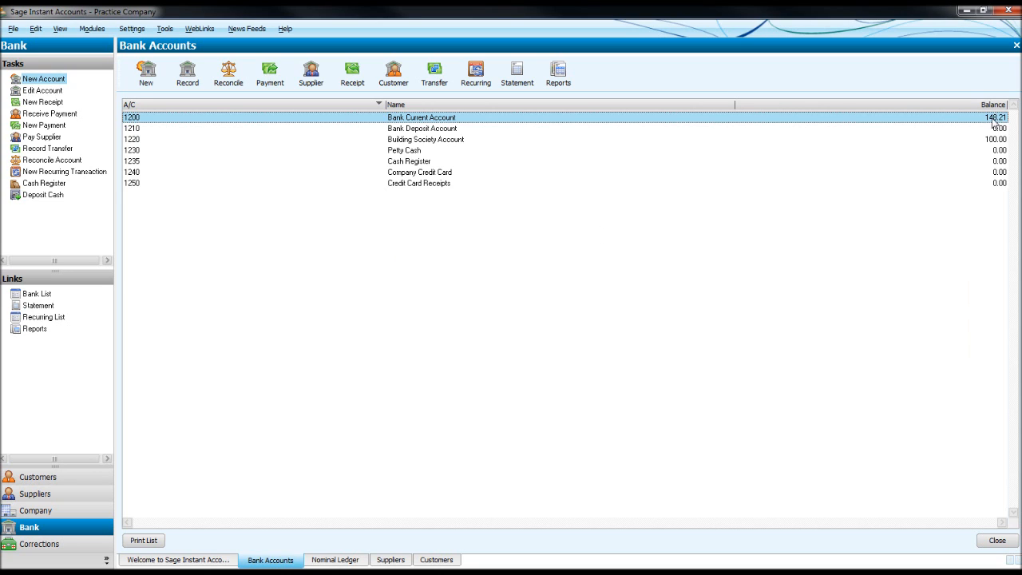
Begin a new transfer with Bank Current Account selected as the source
left_click(425, 139)
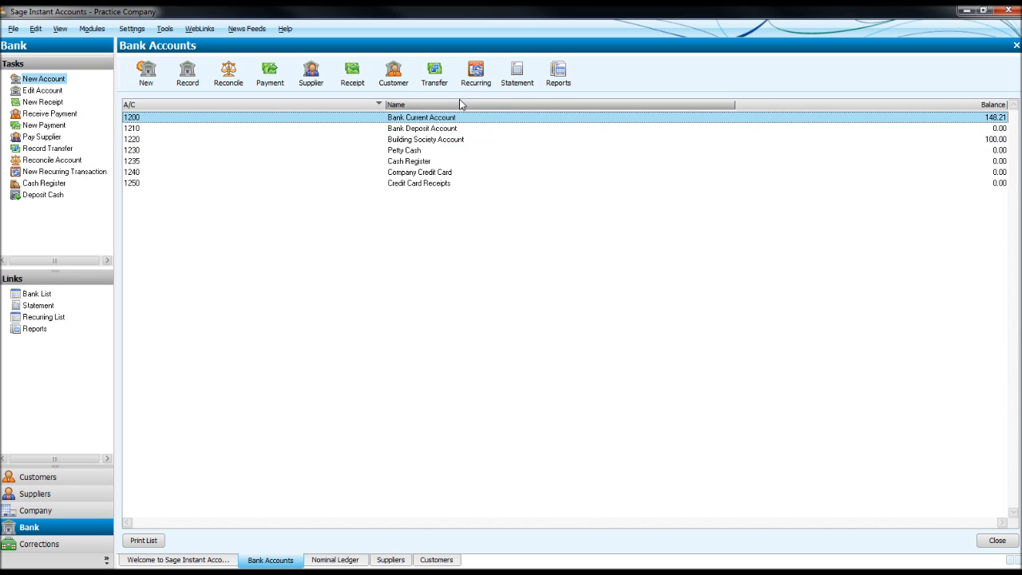
left_click(434, 74)
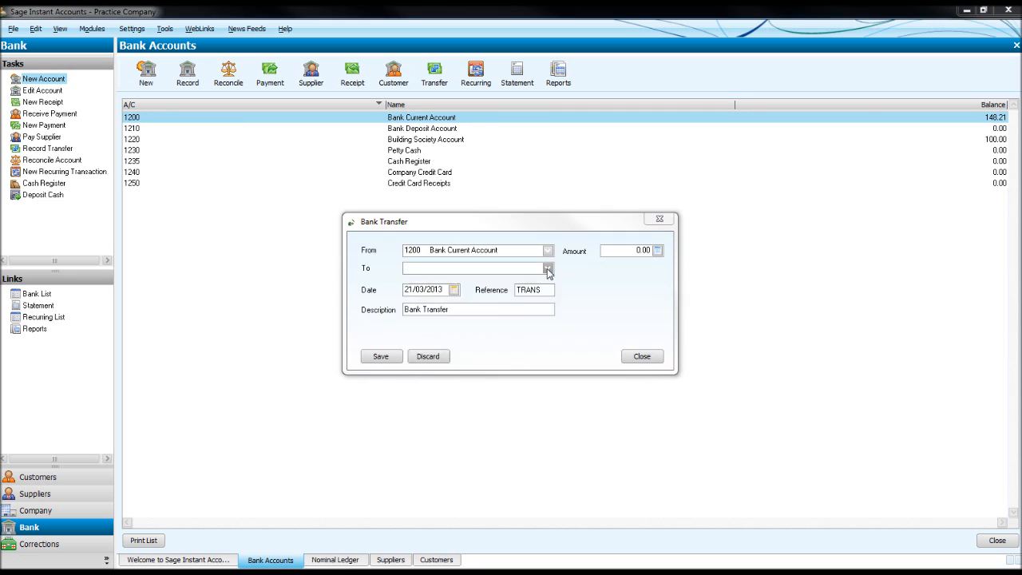
Set the destination to Company Credit Card with description 'Credit Card Payment'
left_click(547, 268)
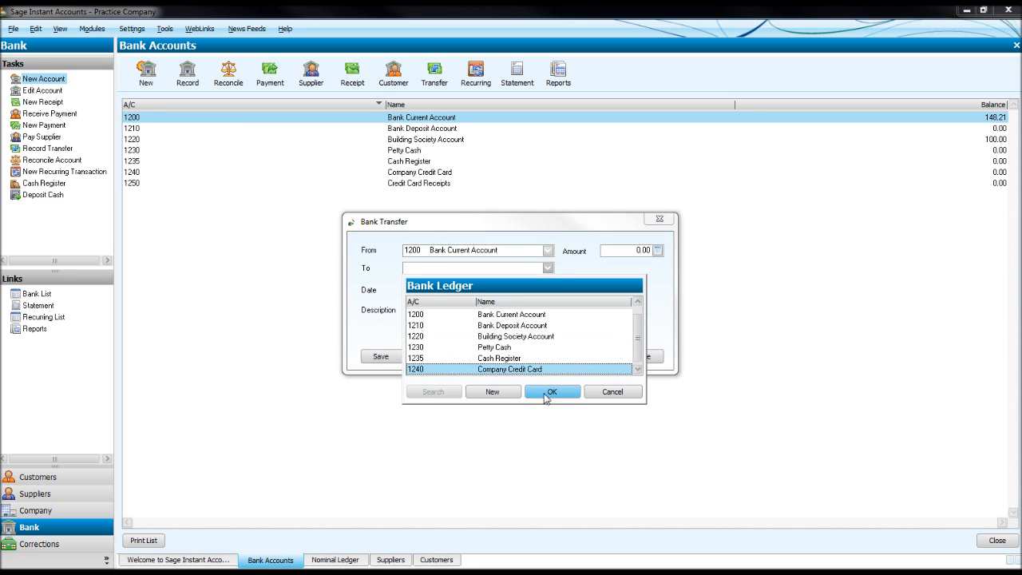
left_click(553, 391)
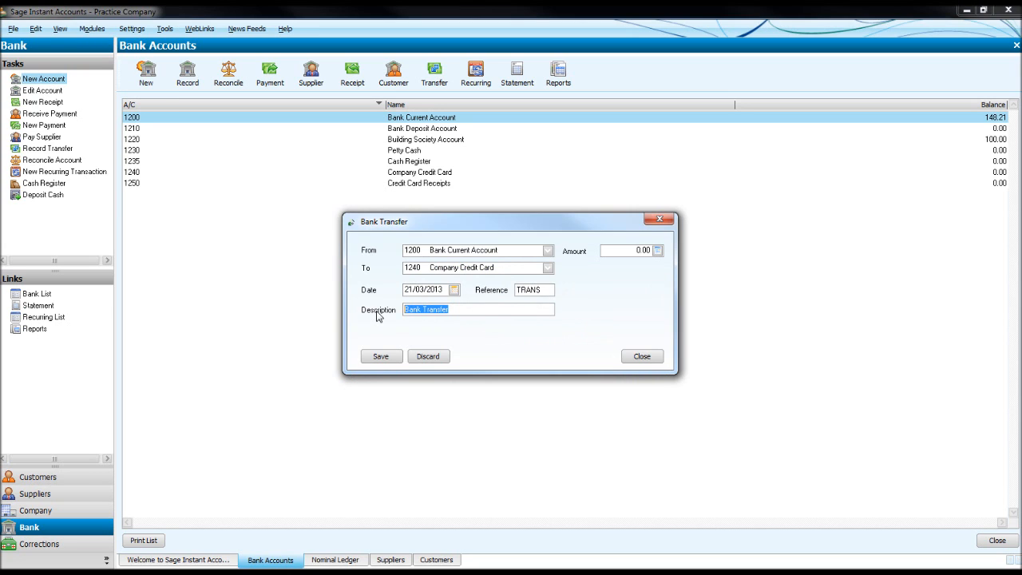
type("Credit")
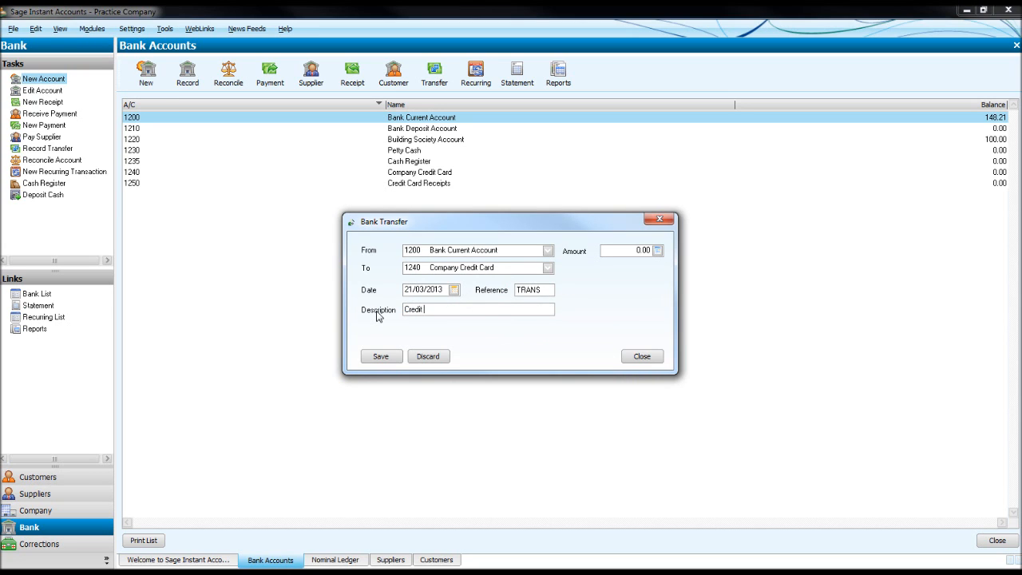
type("Card Payment")
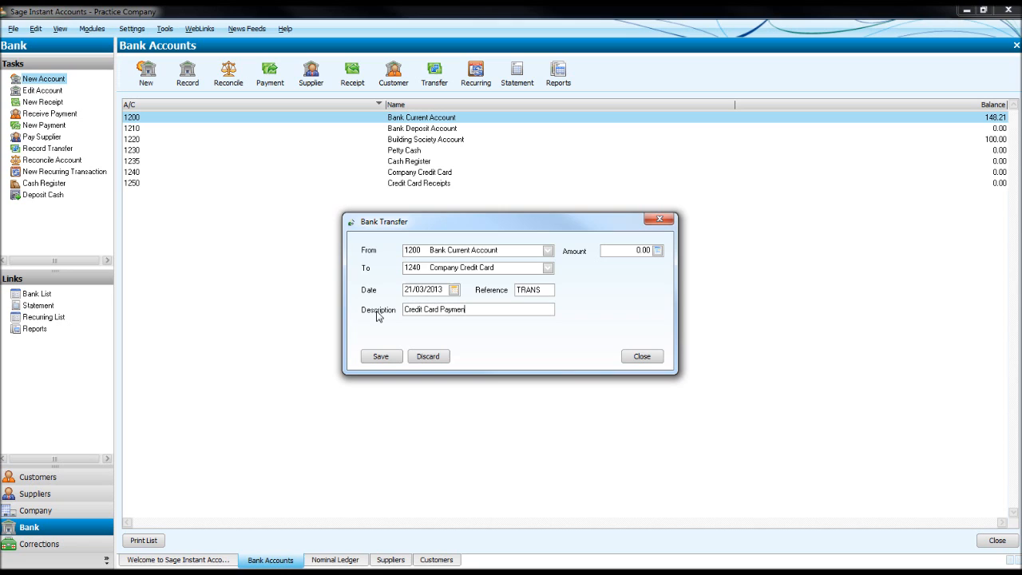
Enter amount 40.00 and save, accepting the financial year warning
left_click(626, 249)
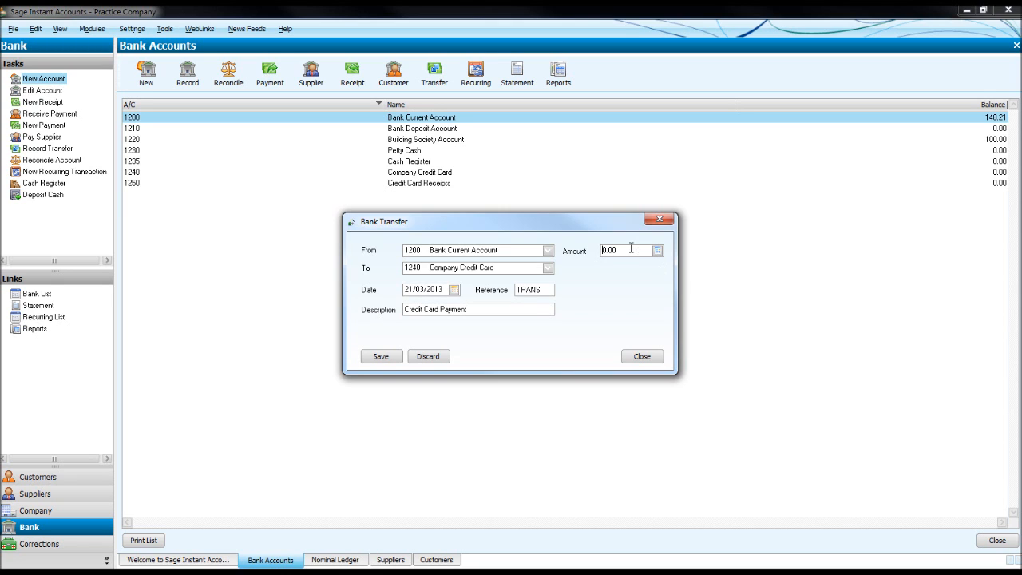
type("40.00")
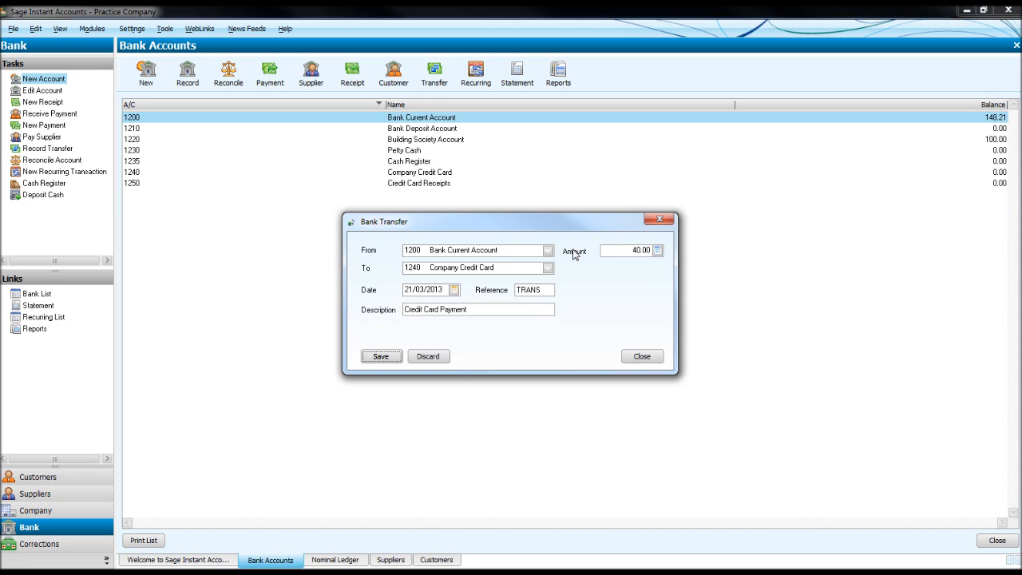
left_click(380, 356)
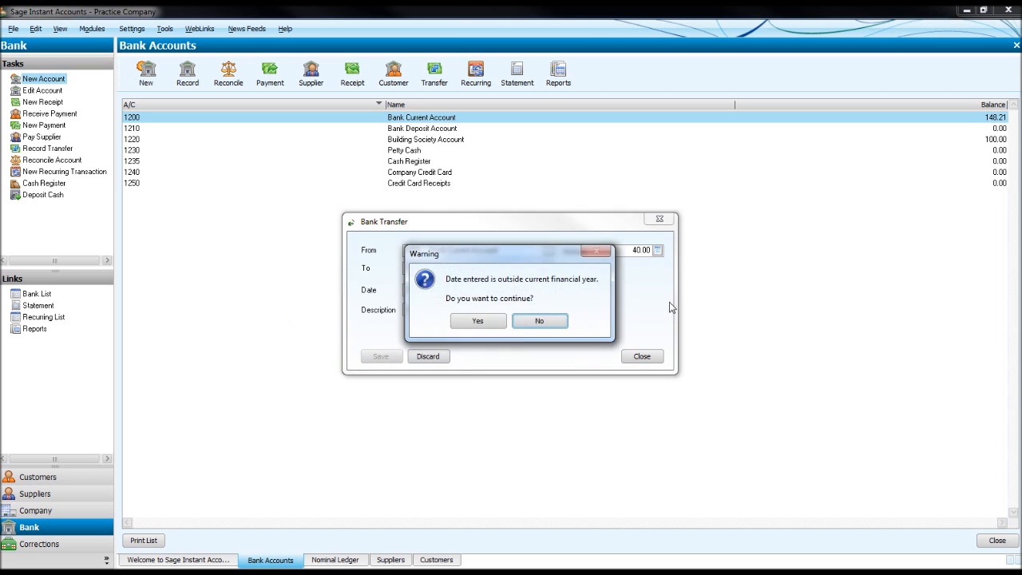
left_click(478, 319)
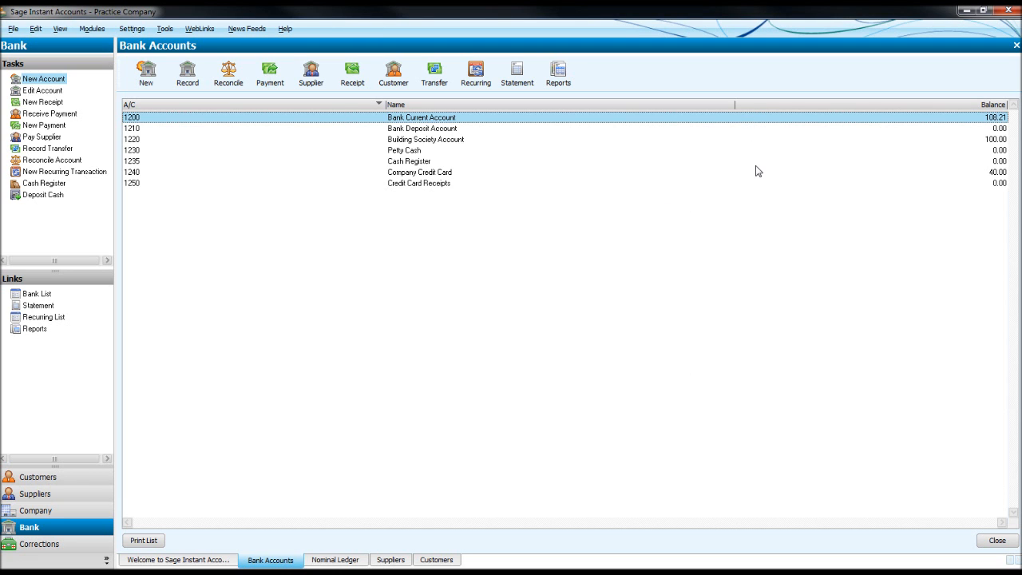
left_click(419, 173)
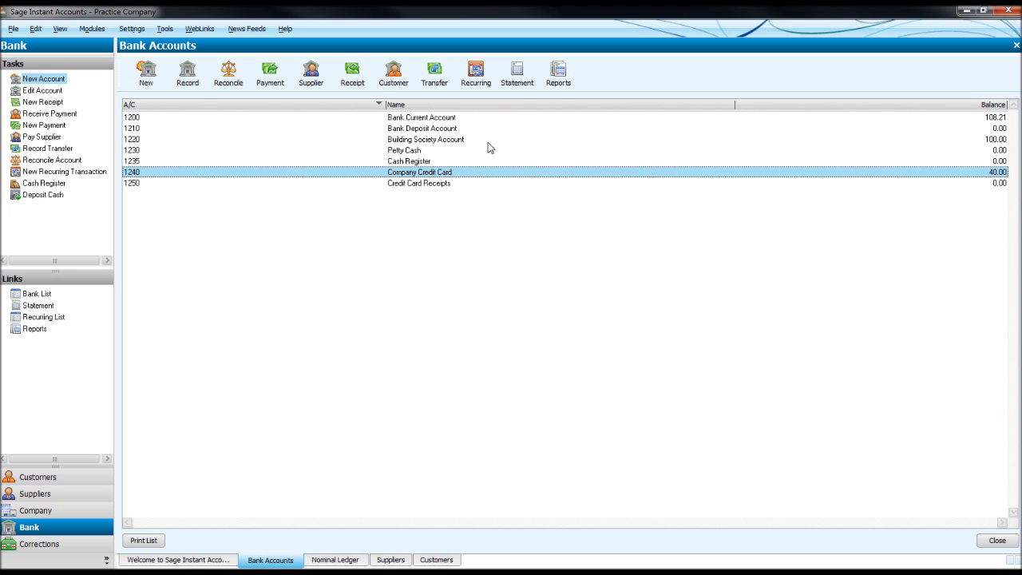
left_click(422, 118)
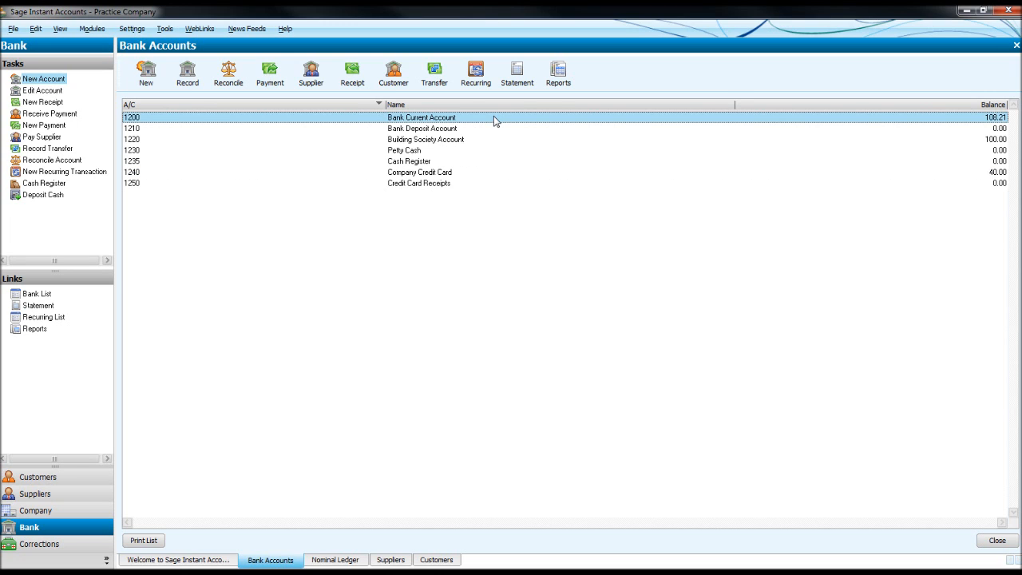
mouse_move(471, 150)
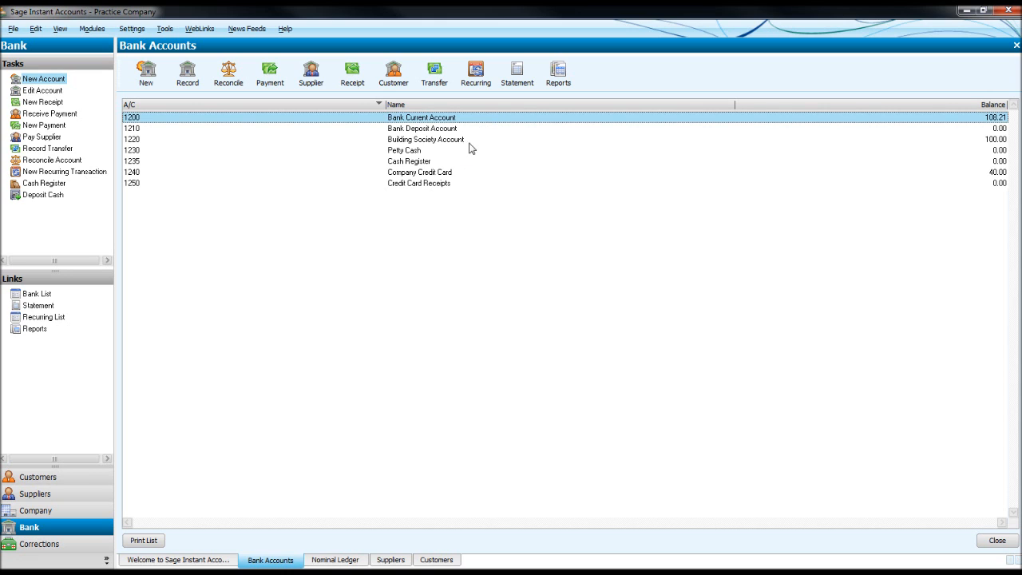
mouse_move(489, 147)
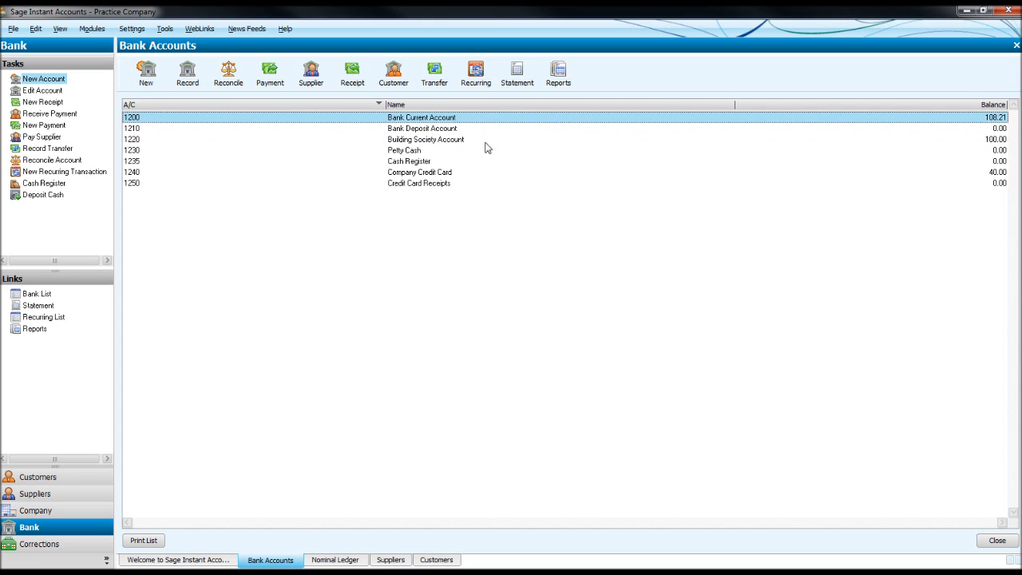
mouse_move(483, 130)
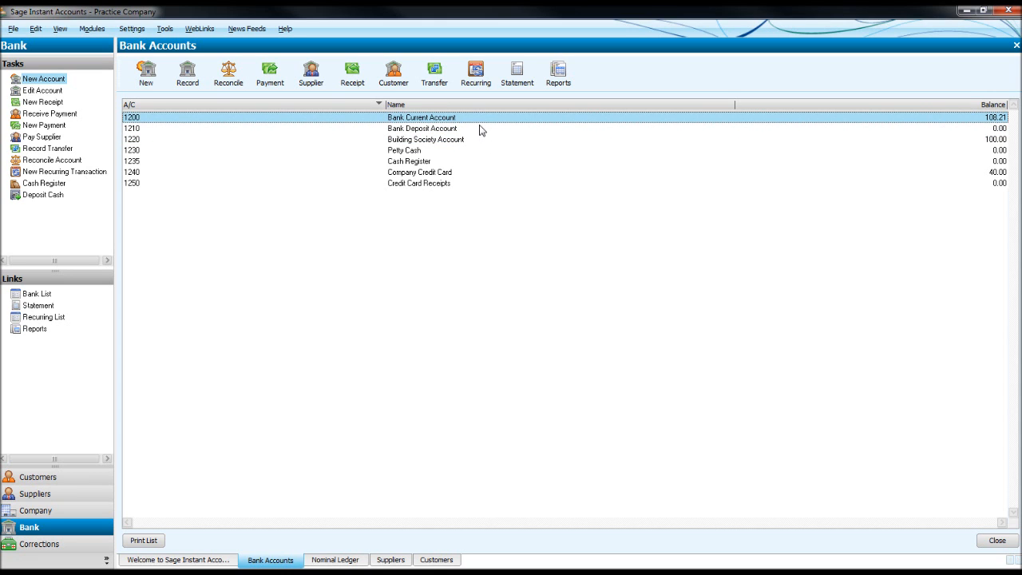
mouse_move(491, 109)
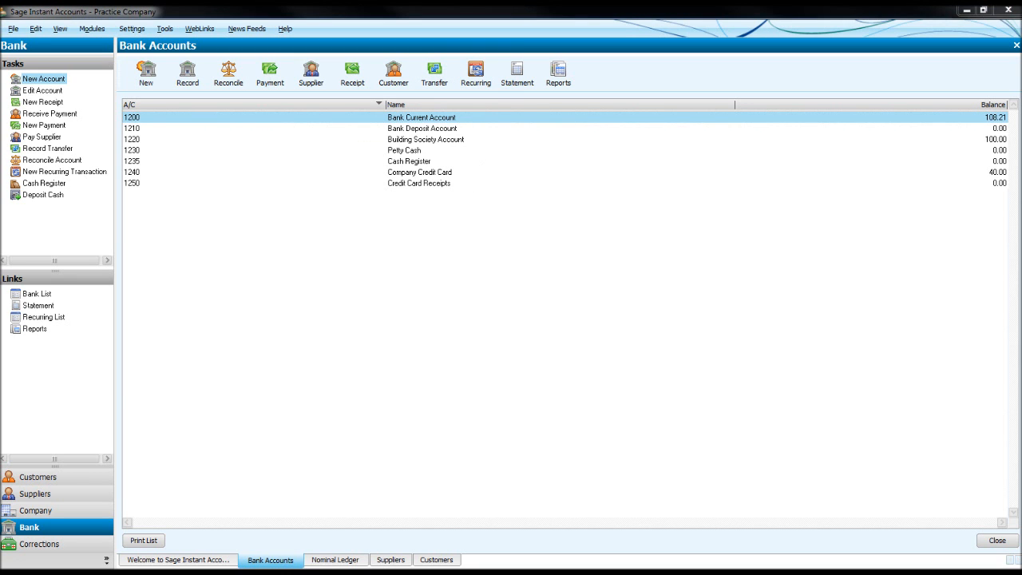
left_click(476, 74)
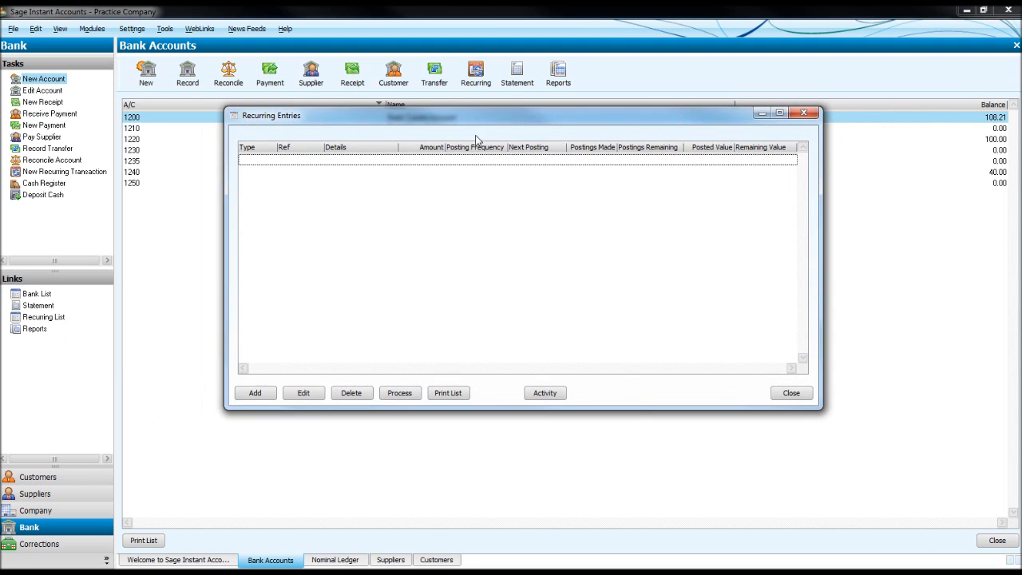
mouse_move(444, 198)
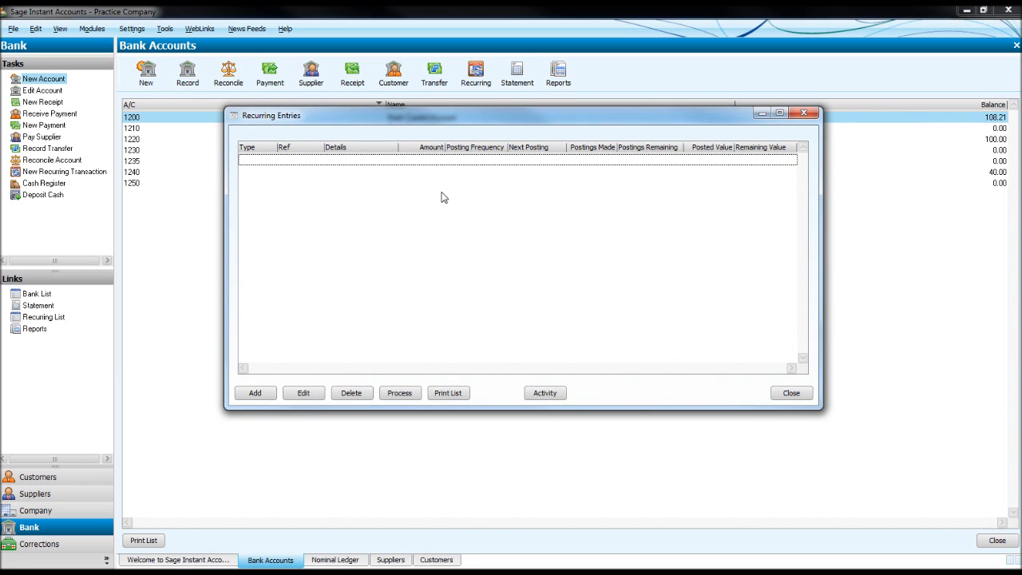
mouse_move(401, 259)
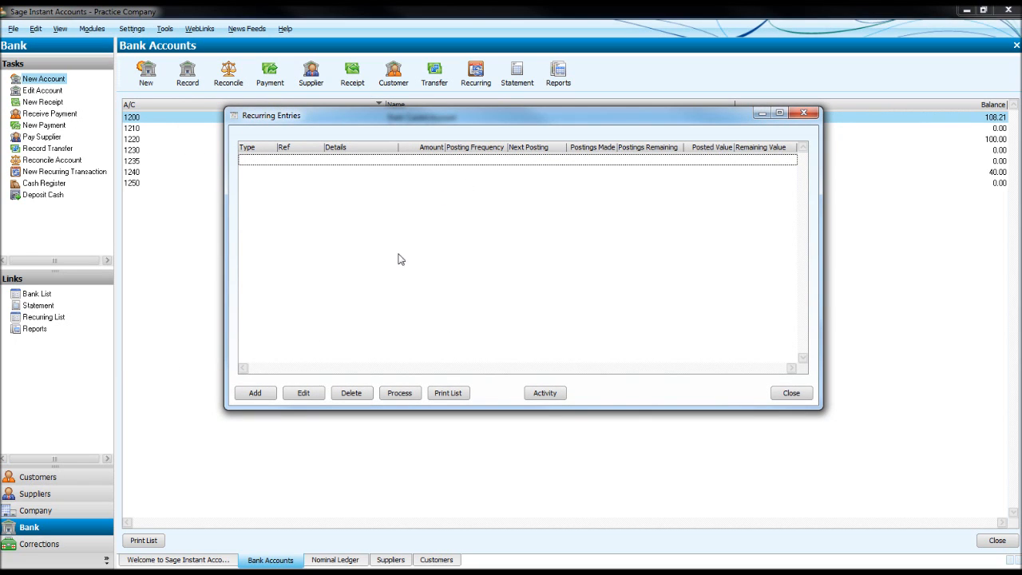
mouse_move(808, 112)
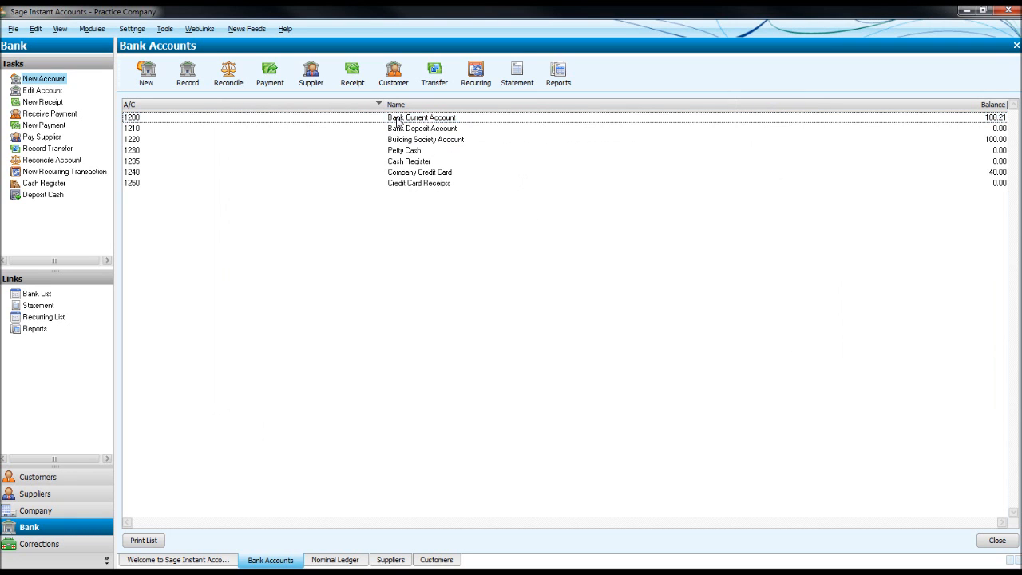
mouse_move(451, 122)
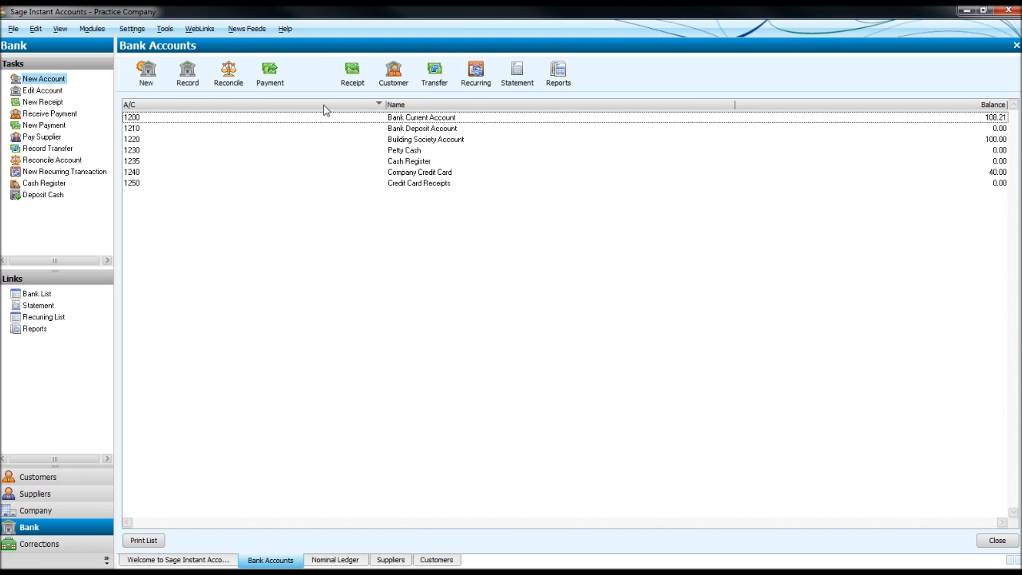
mouse_move(257, 206)
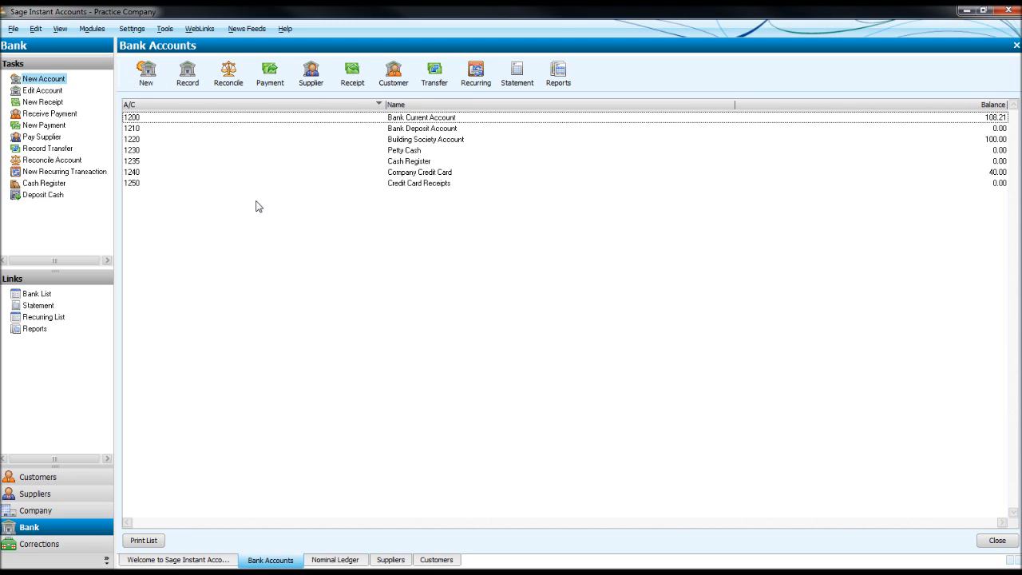